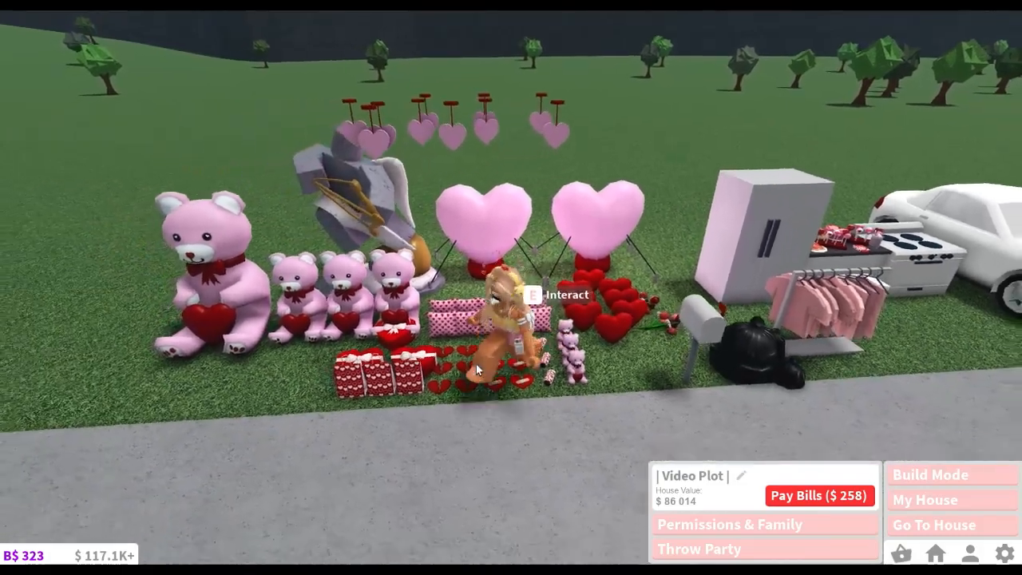
Step: Enter Build Mode on the empty grassy plot
left_click(930, 474)
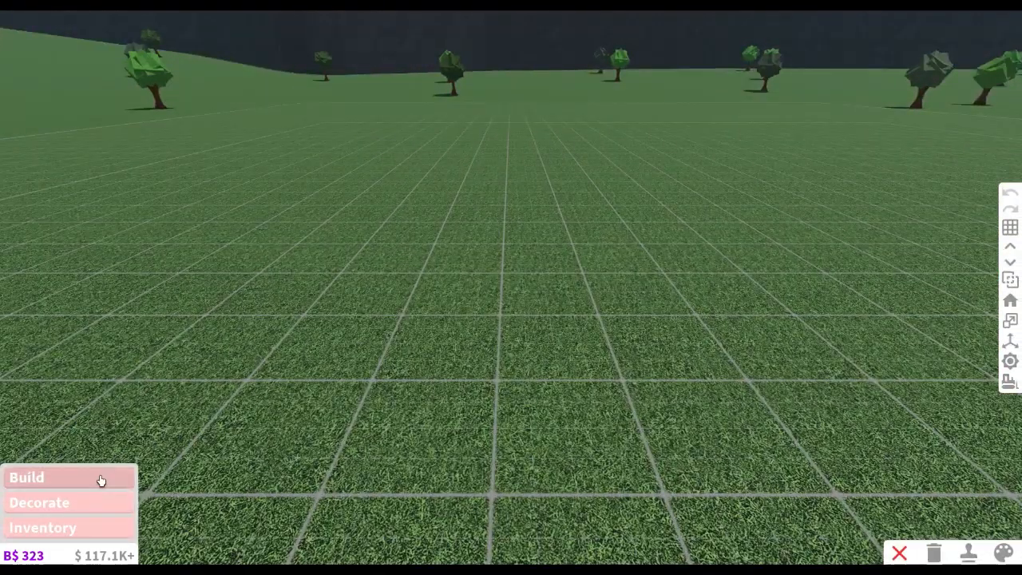
Step: Show the building categories list (walls, floors, roofs) for the plot
left_click(28, 477)
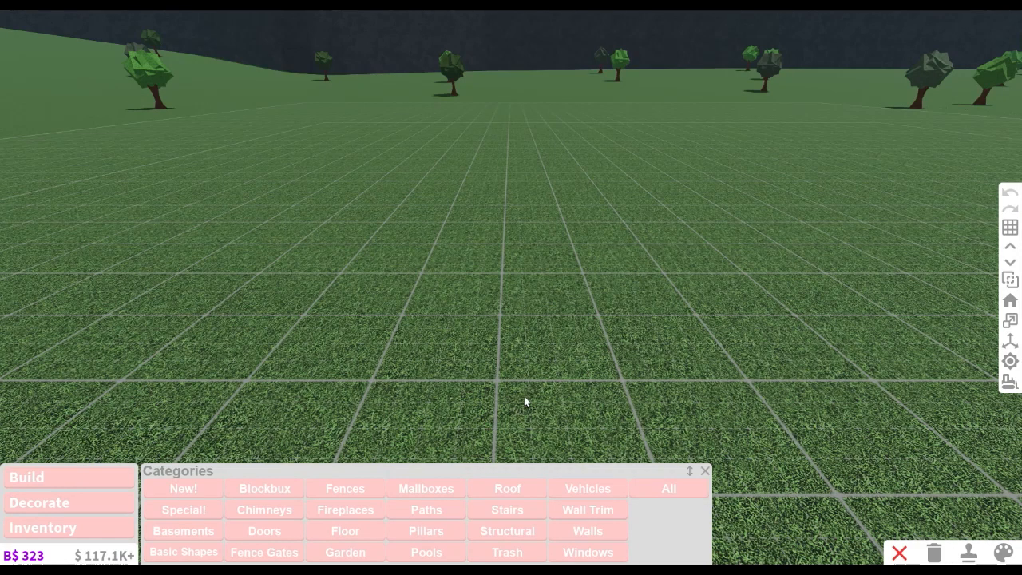
mouse_move(662, 378)
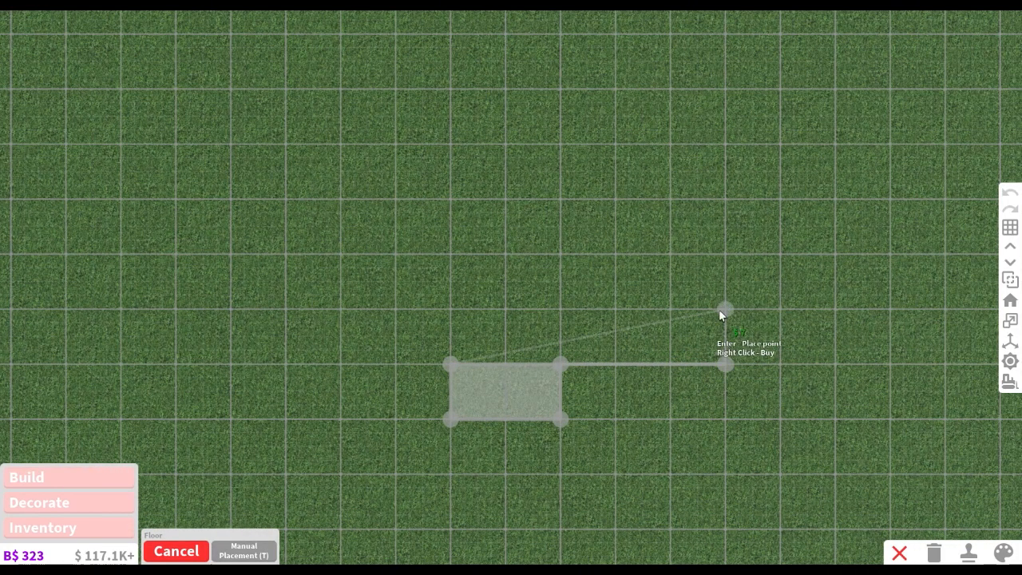
mouse_move(723, 231)
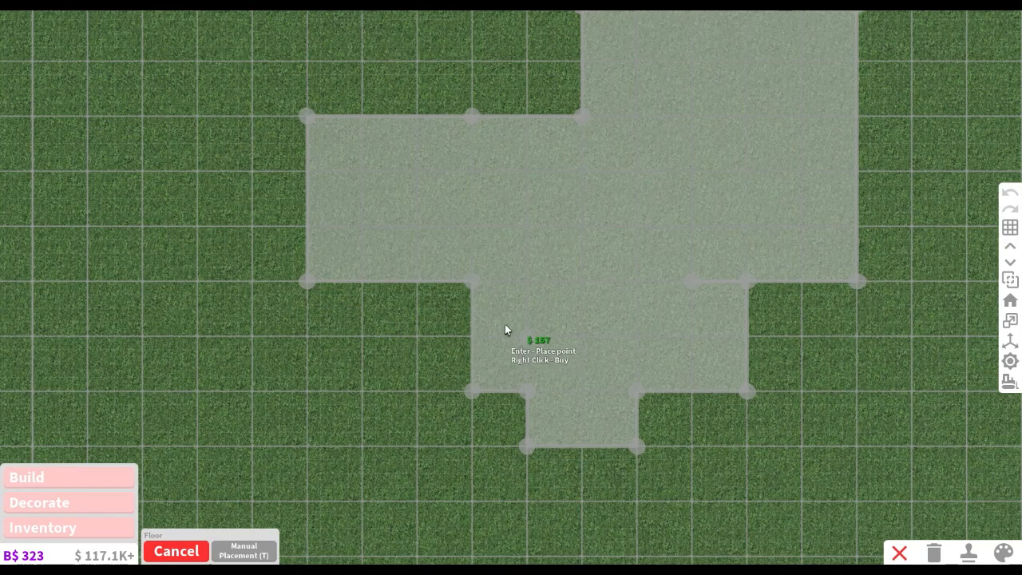
mouse_move(580, 336)
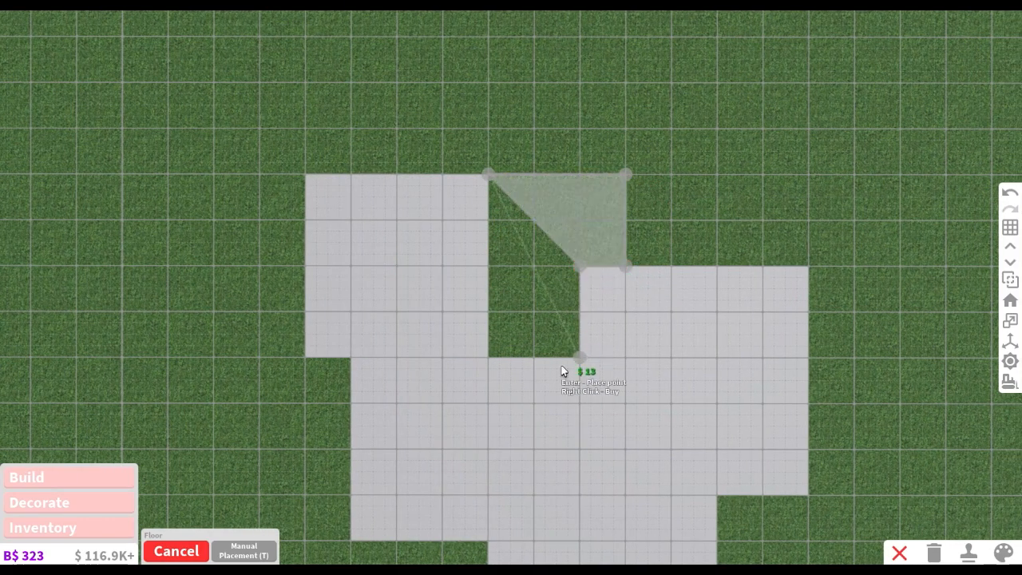
mouse_move(519, 335)
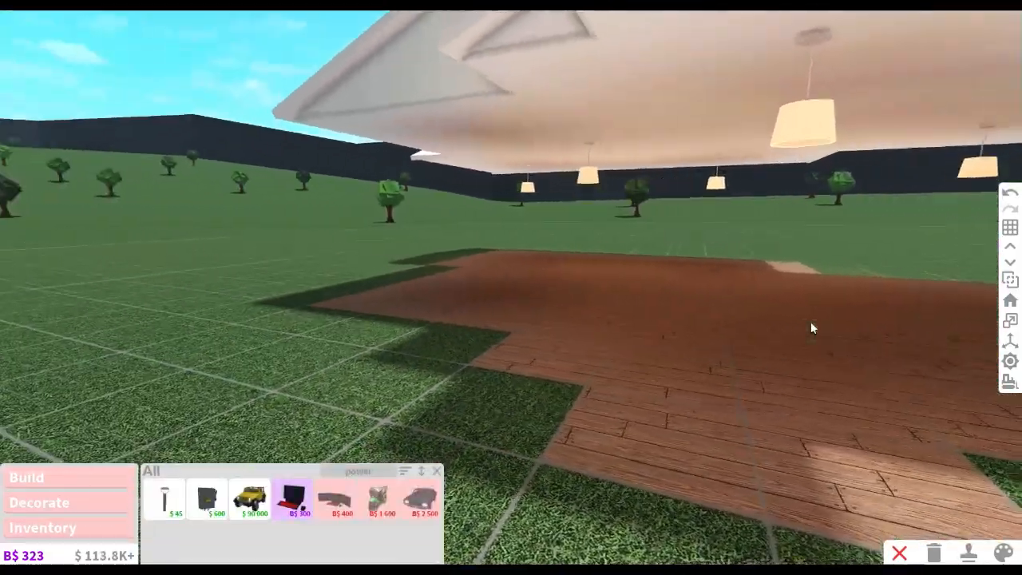
Step: Decorate the entryway dresser and paint part of the books pastel yellow
left_click(39, 501)
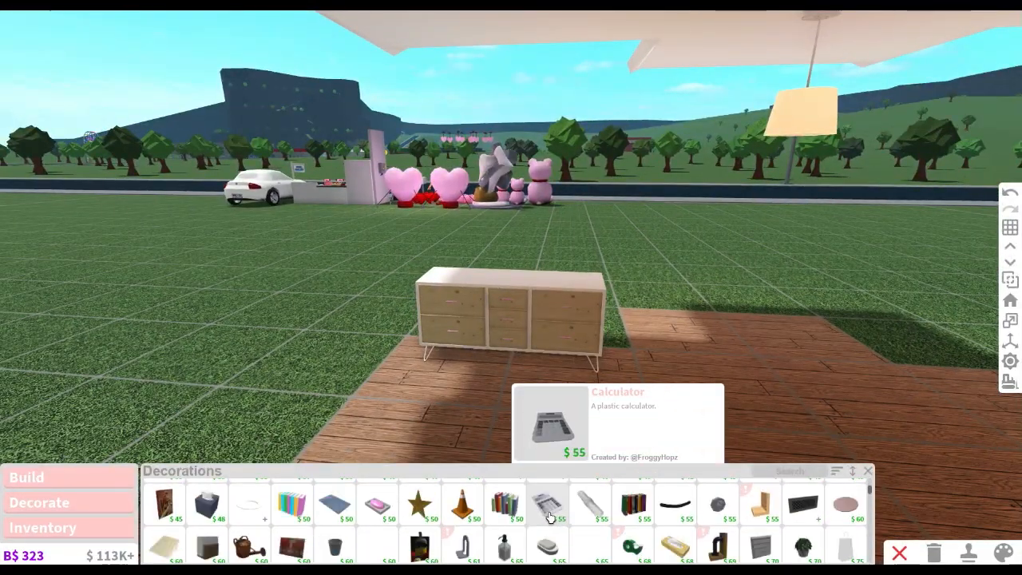
scroll("down", 3)
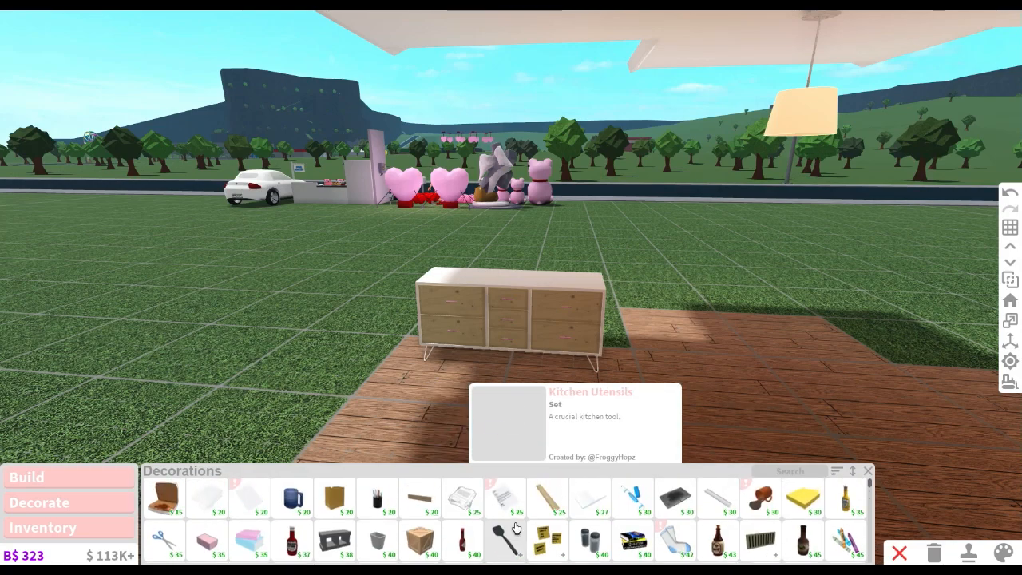
left_click(1000, 553)
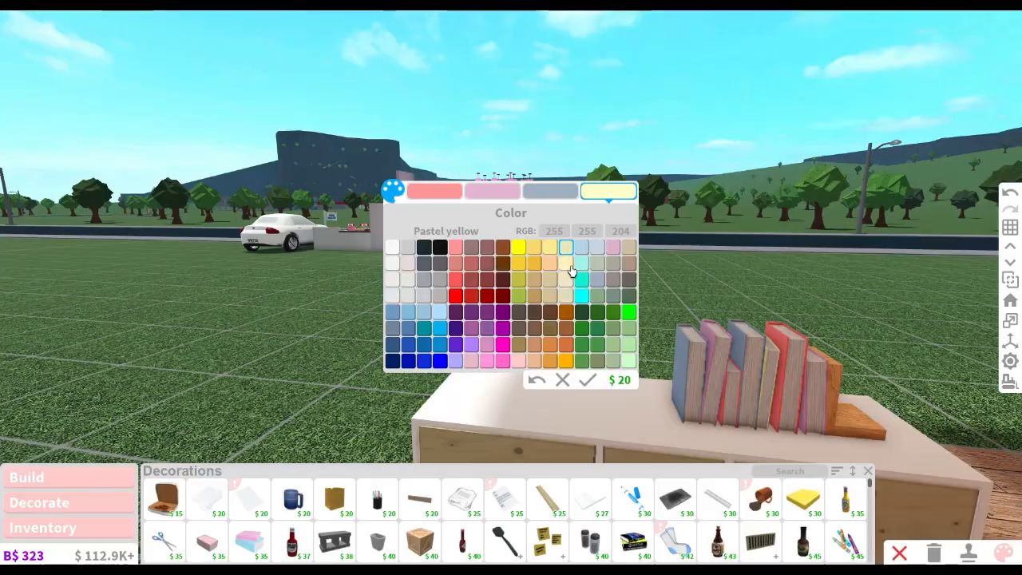
left_click(436, 287)
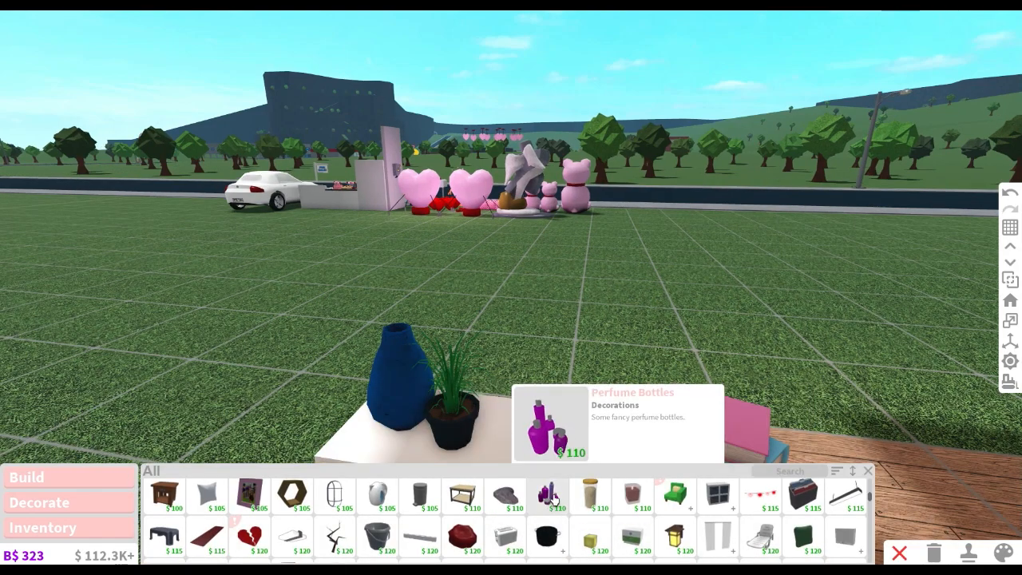
scroll("down", 3)
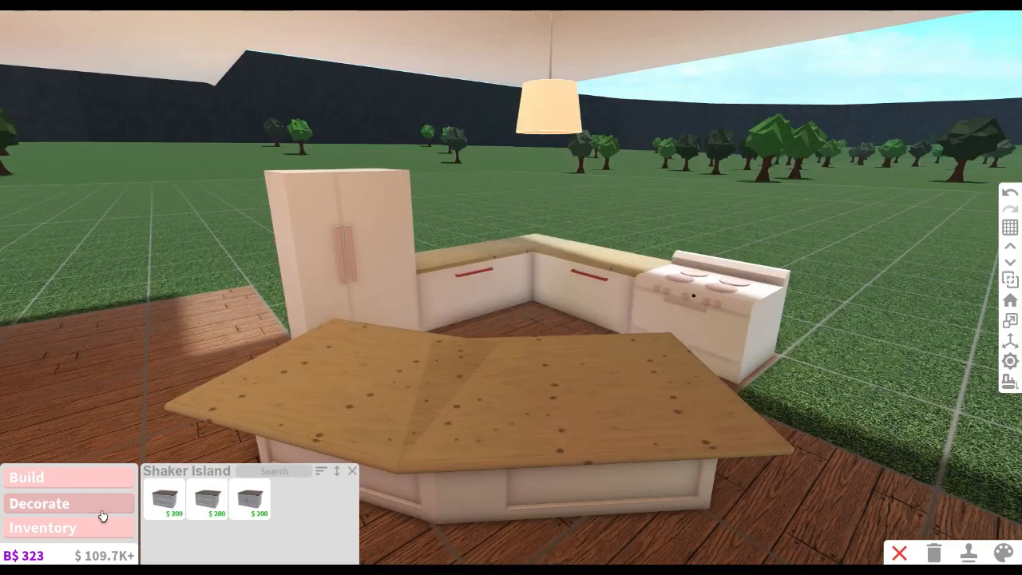
Step: Add accessories to the kitchen counter and repaint the blue placemat on the island
left_click(27, 476)
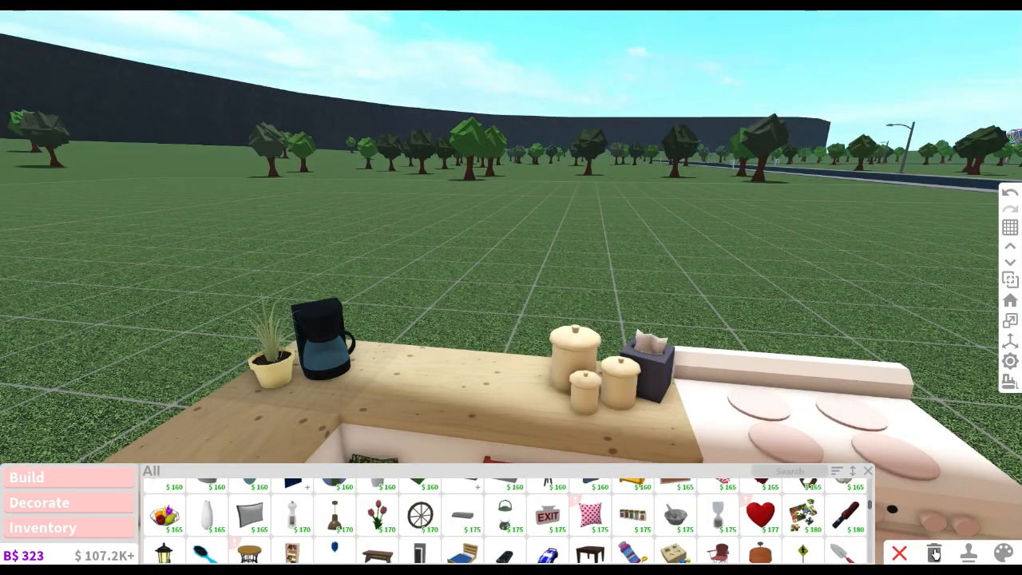
left_click(999, 551)
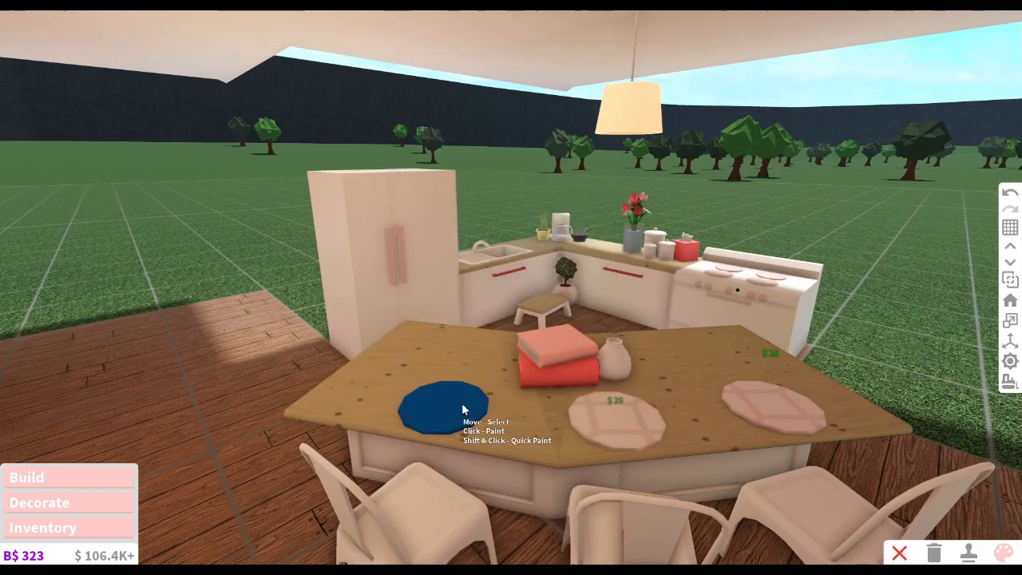
left_click(43, 527)
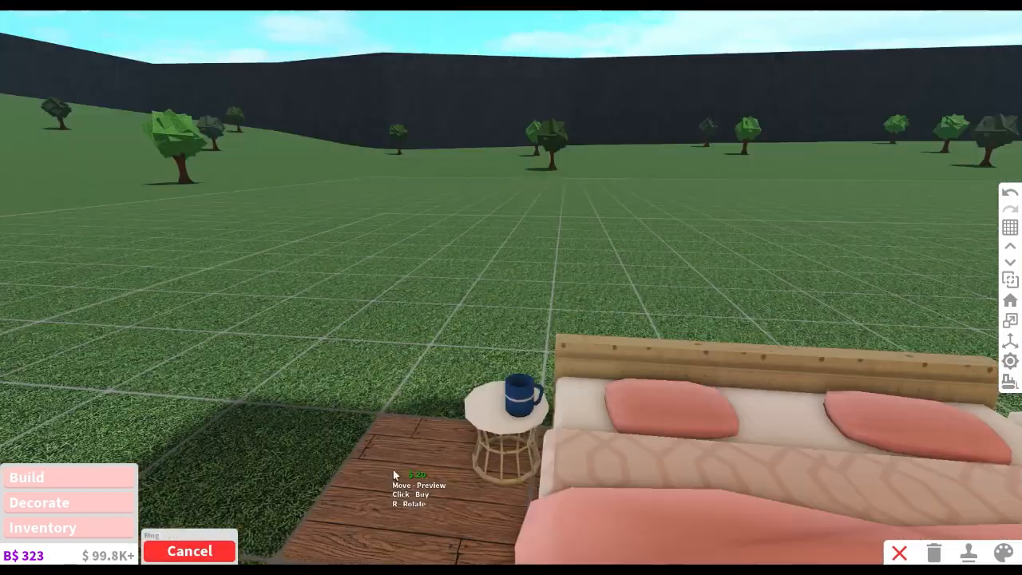
Step: Place a mug on the bedside table, recolour it pale pink, and repaint the blue item
left_click(1008, 552)
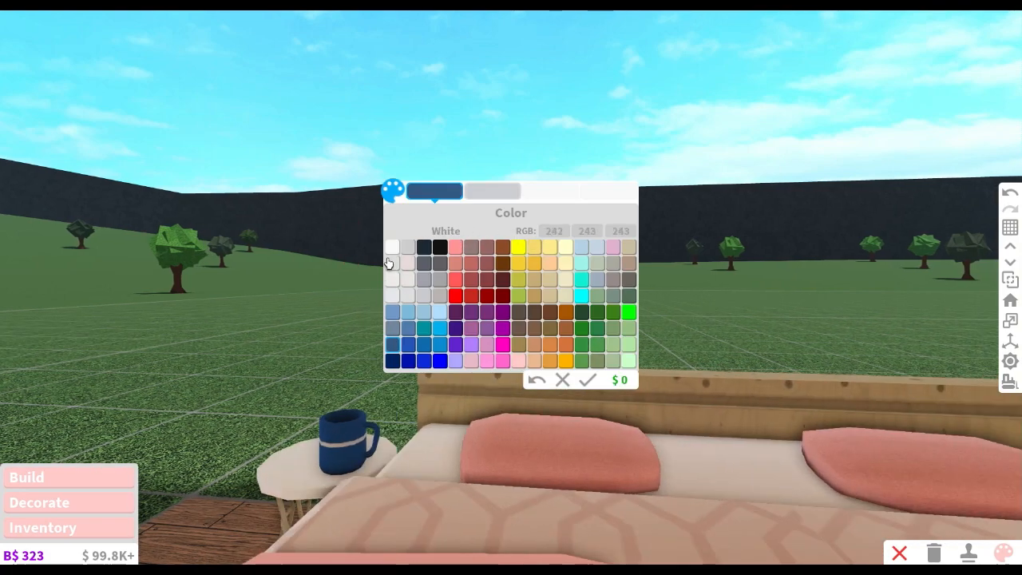
left_click(438, 262)
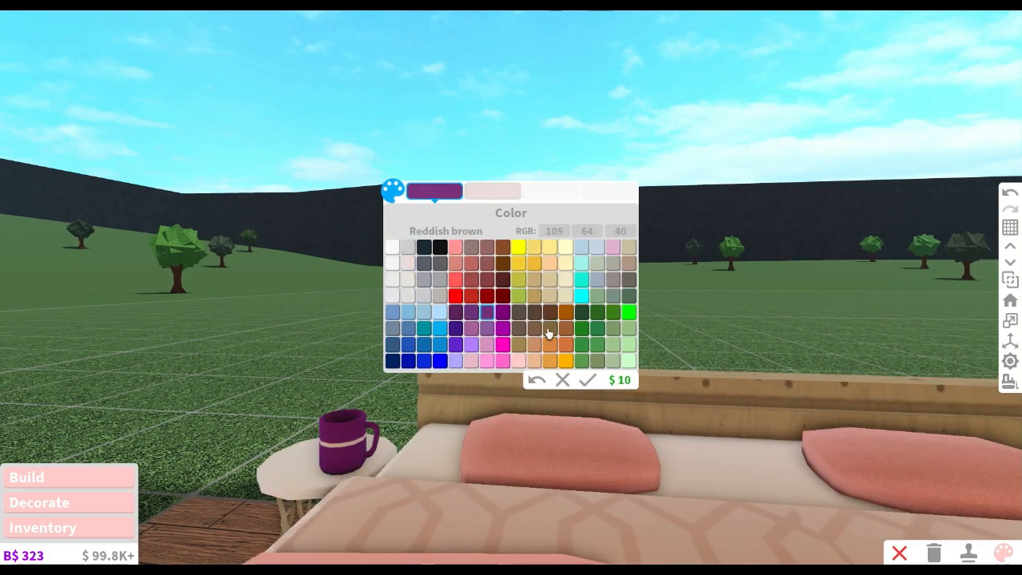
left_click(586, 379)
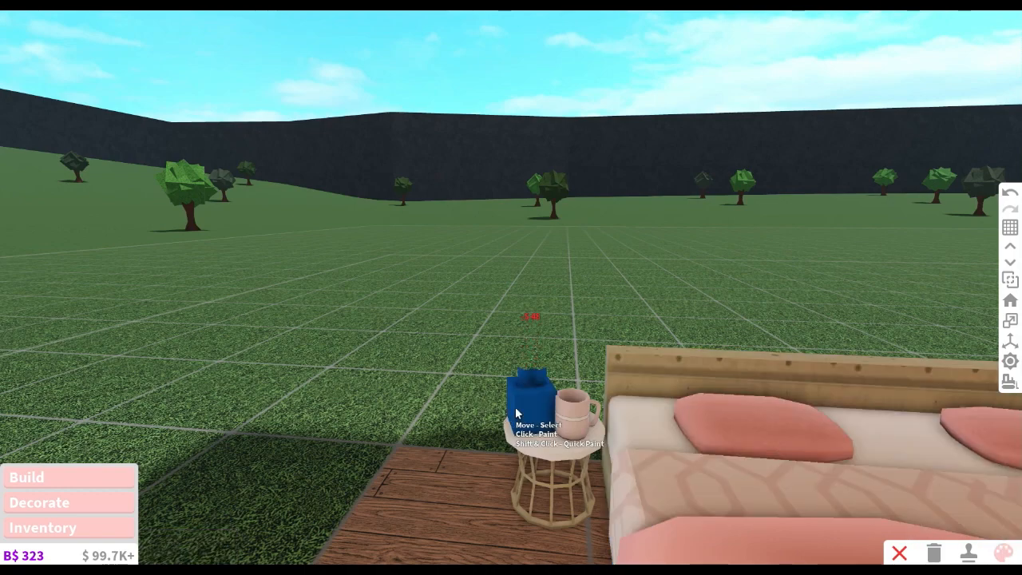
left_click(531, 391)
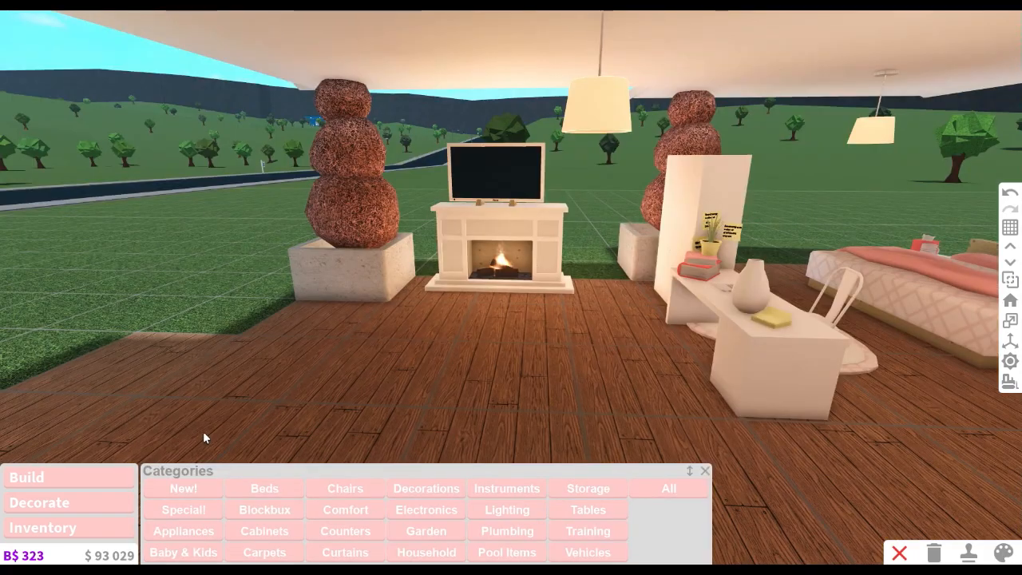
mouse_move(310, 383)
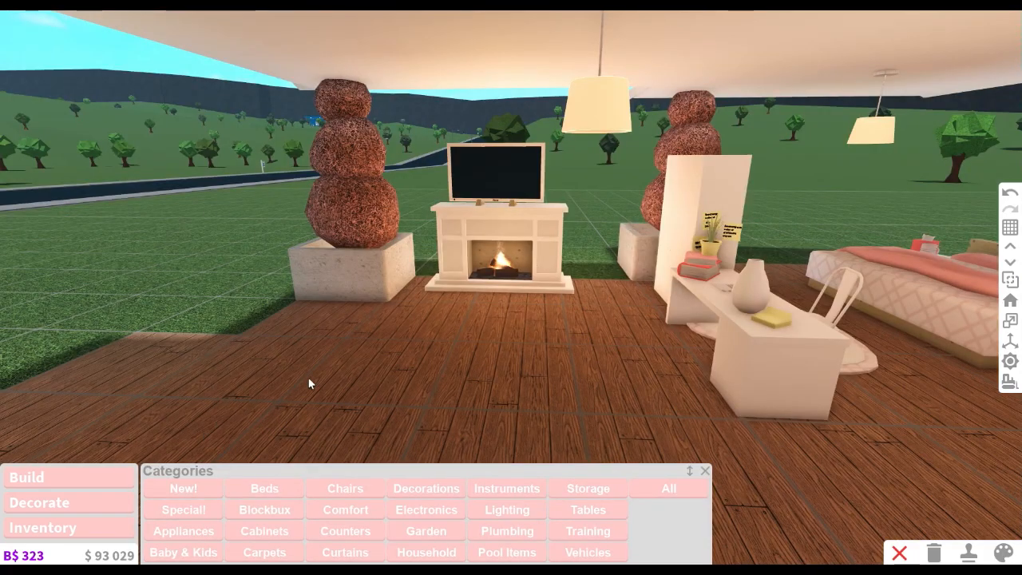
mouse_move(520, 435)
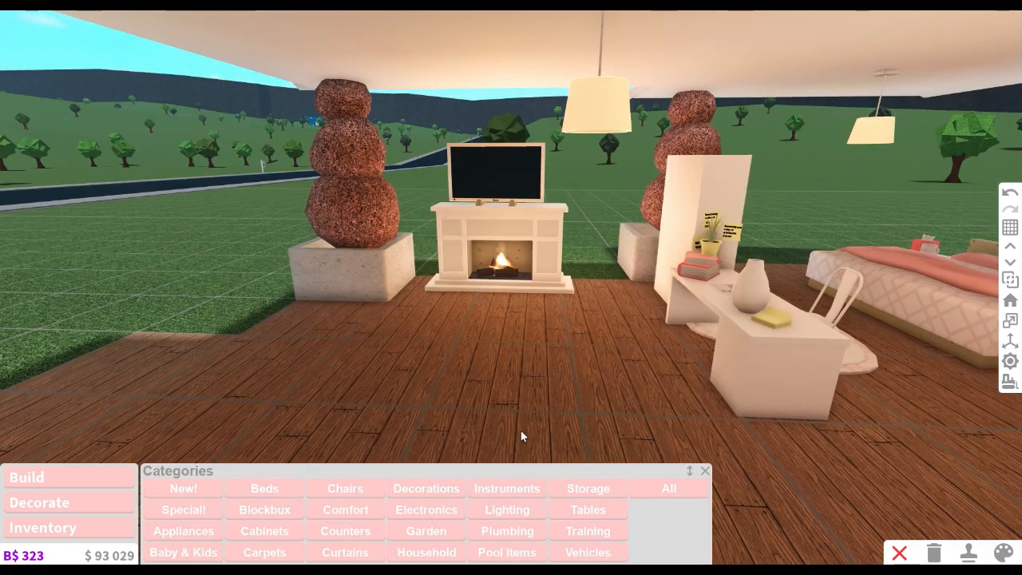
mouse_move(326, 467)
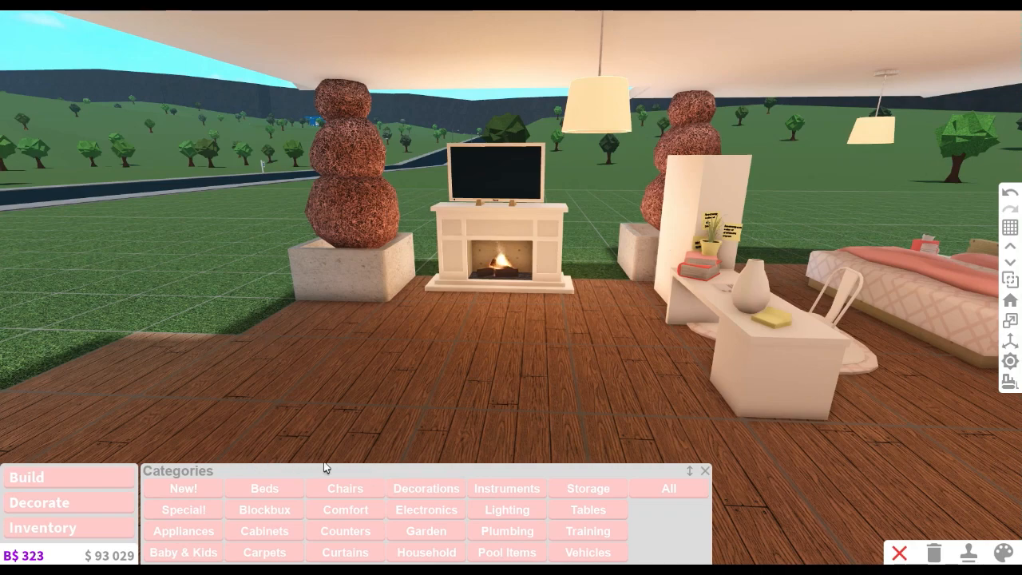
Step: Add Comfort furniture like the Wicker Sectional and paint a dining chair salmon
left_click(345, 509)
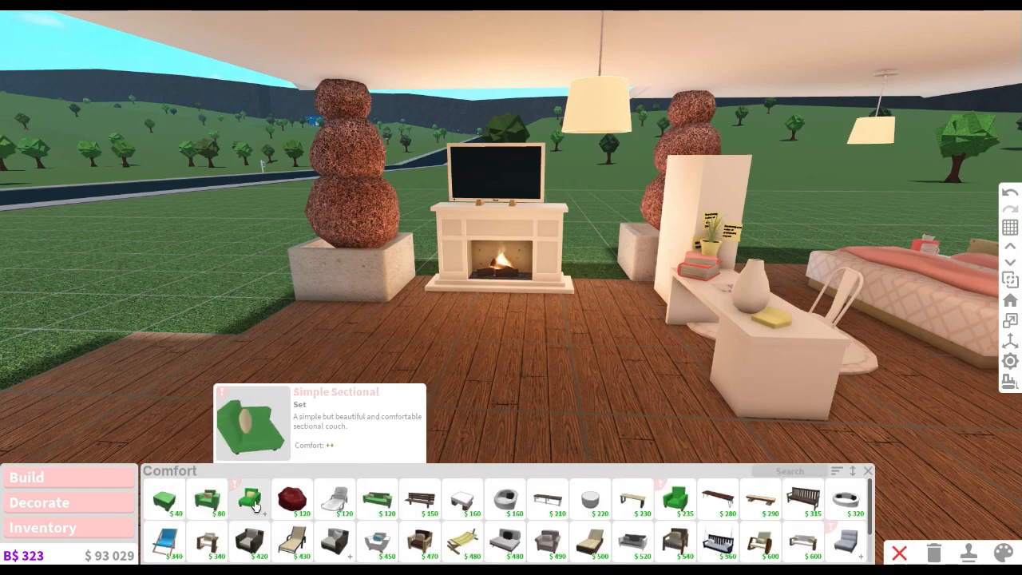
mouse_move(589, 543)
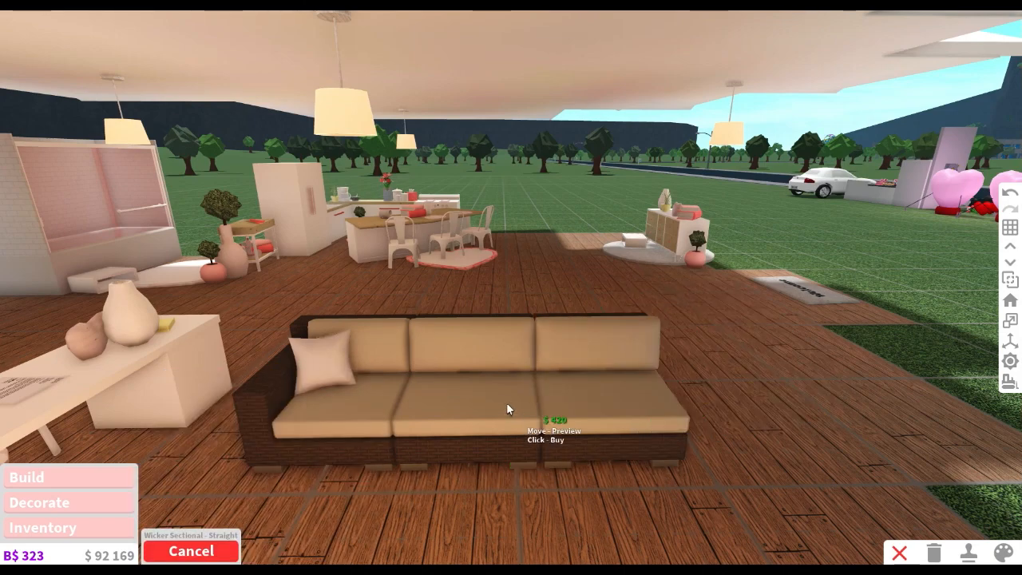
mouse_move(533, 335)
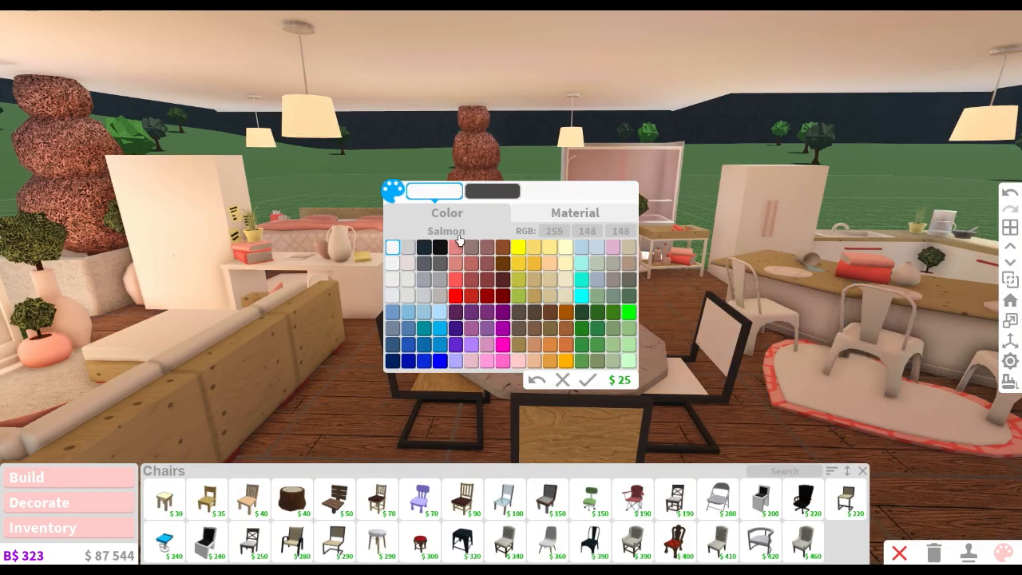
left_click(575, 212)
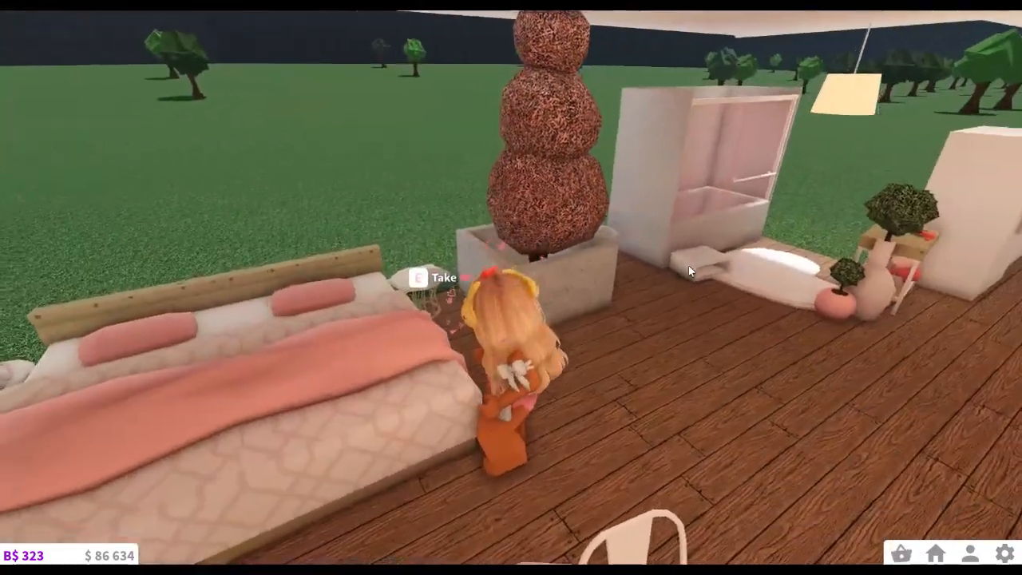
mouse_move(690, 270)
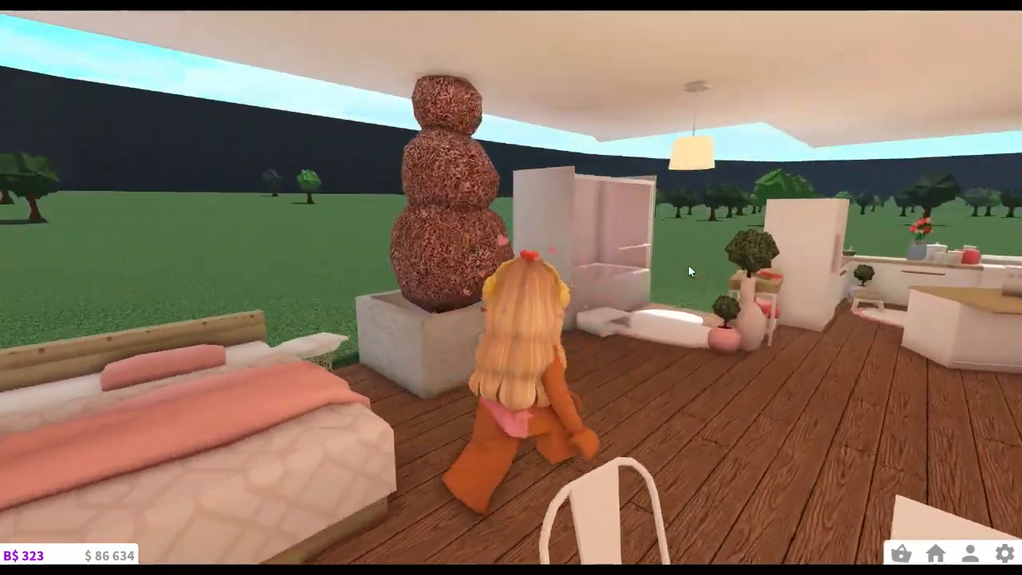